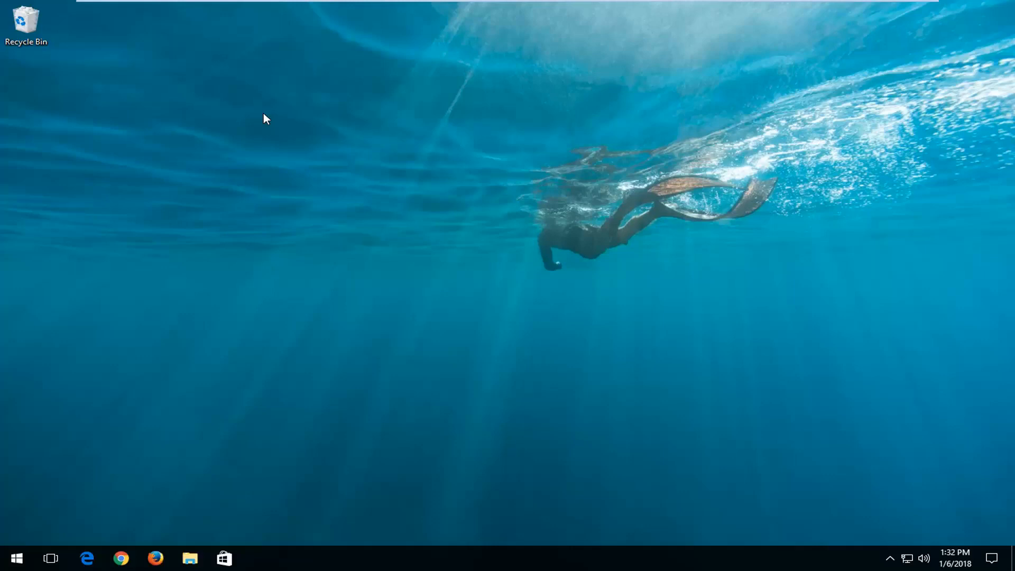
# Search the Start menu for 'msconfig' to find System Configuration.
pyautogui.click(16, 557)
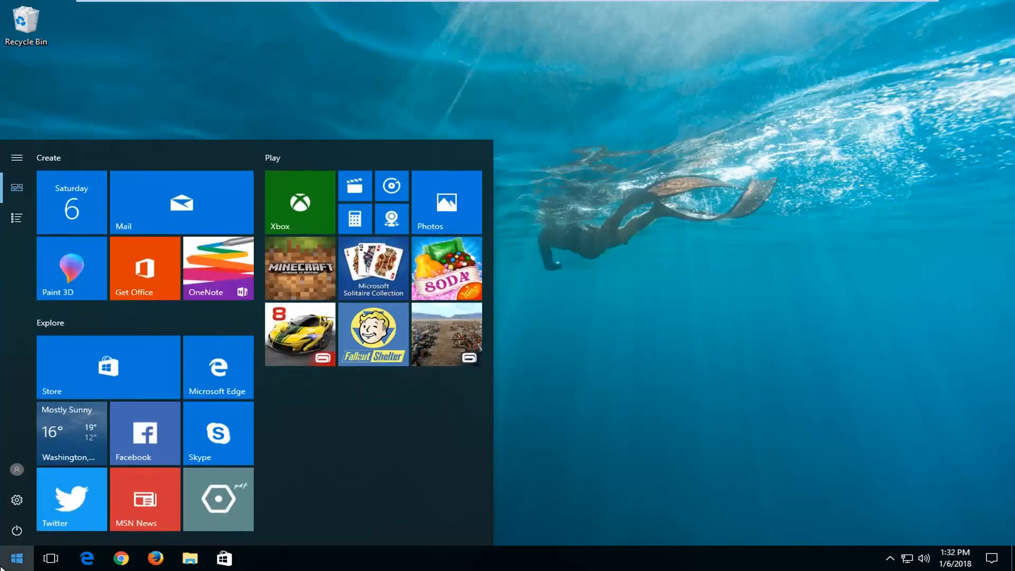
pyautogui.write('msconfig')
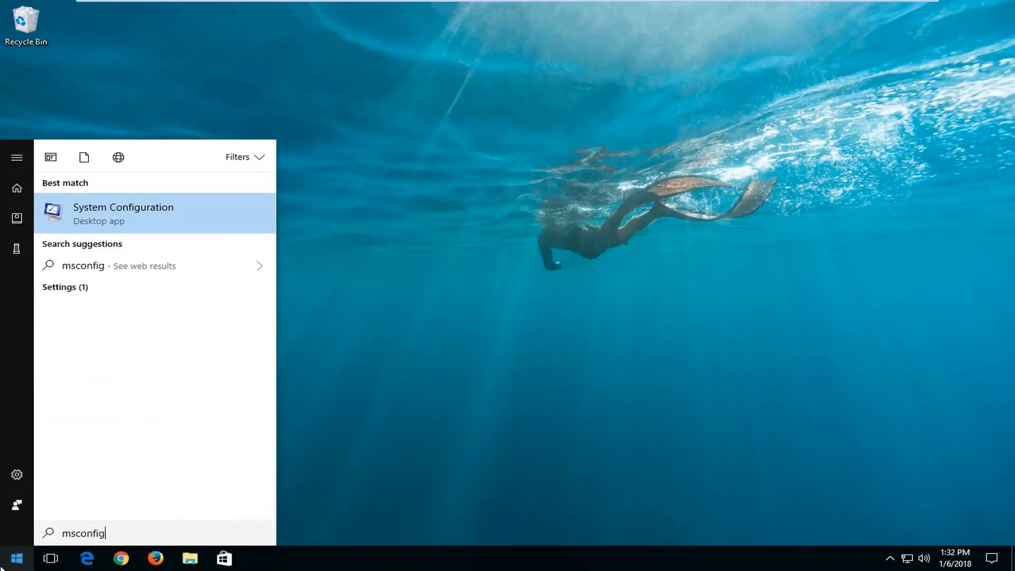
pyautogui.moveTo(93, 240)
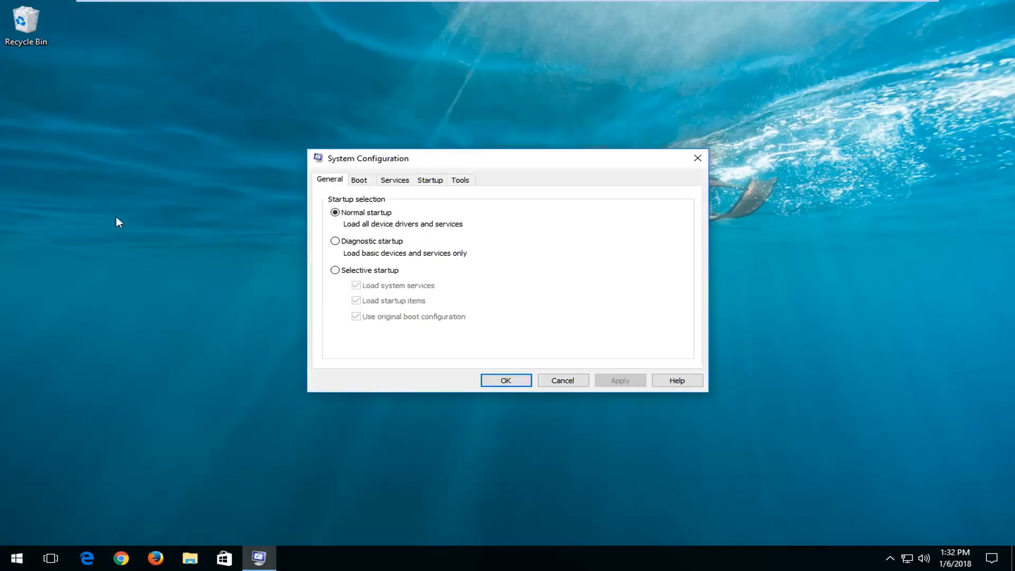
# From System Configuration's Startup page, launch Task Manager's startup list.
pyautogui.click(430, 179)
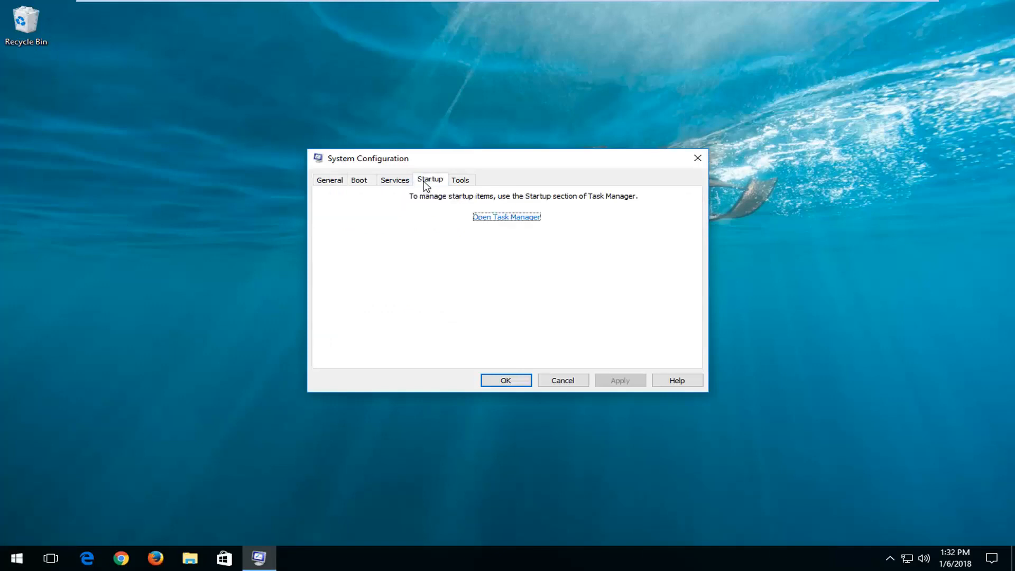
pyautogui.moveTo(494, 228)
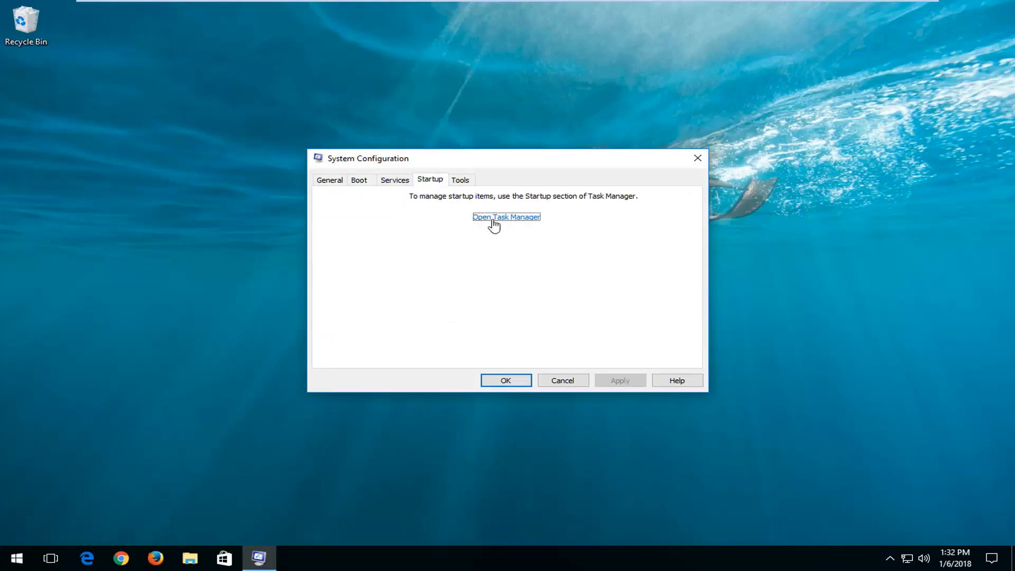
pyautogui.click(507, 217)
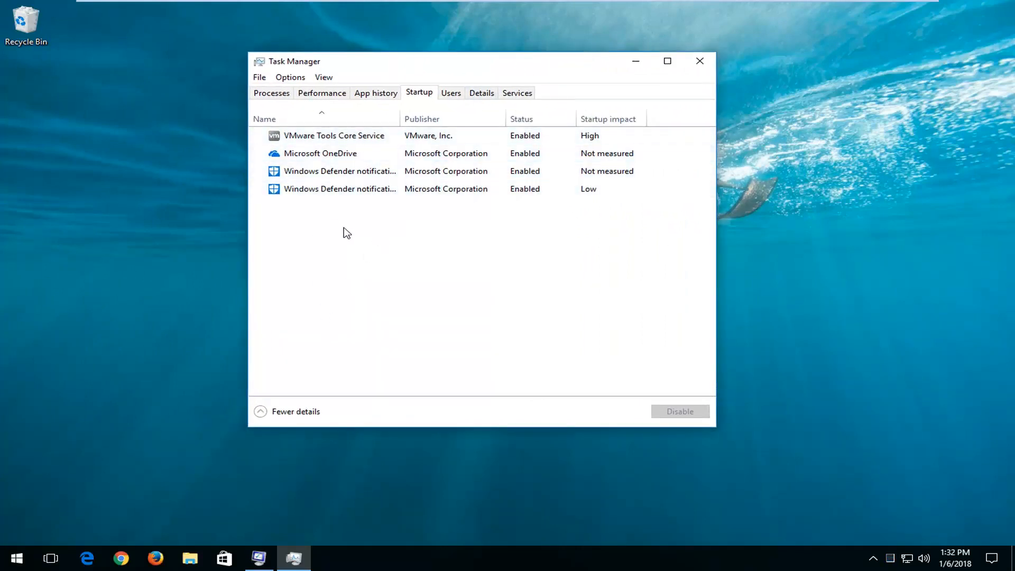
pyautogui.click(334, 135)
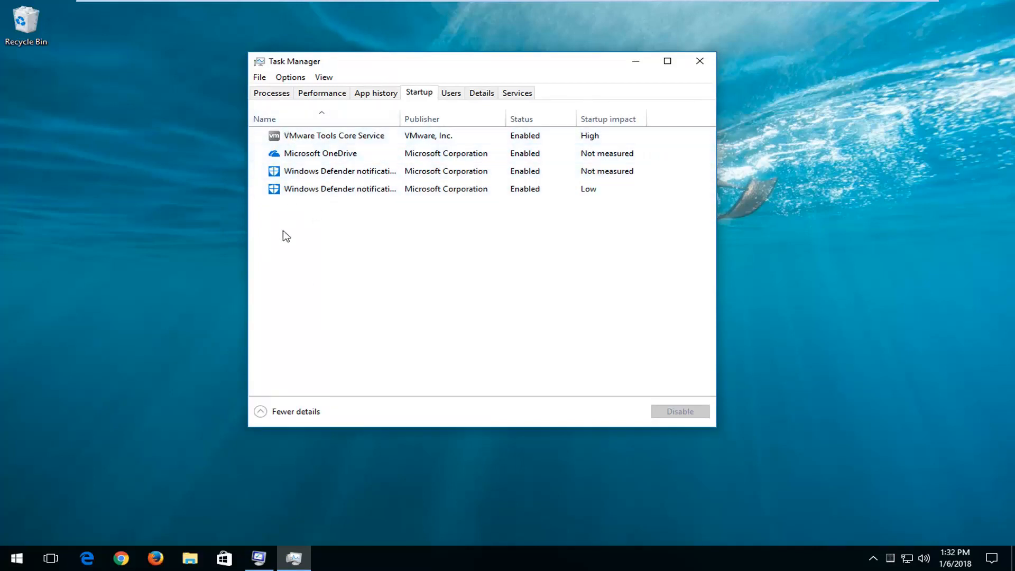
pyautogui.moveTo(315, 215)
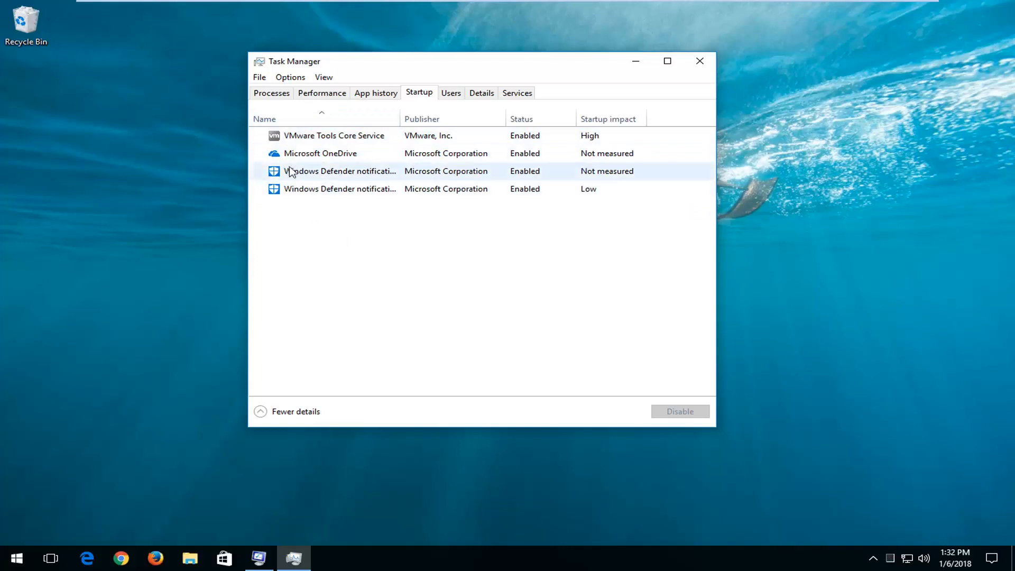
pyautogui.moveTo(342, 216)
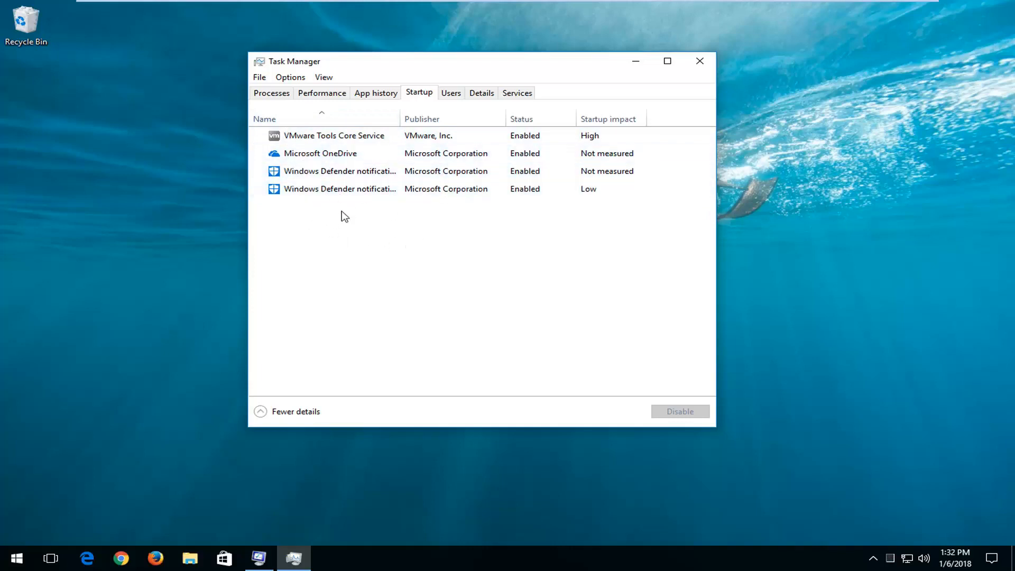
pyautogui.click(340, 189)
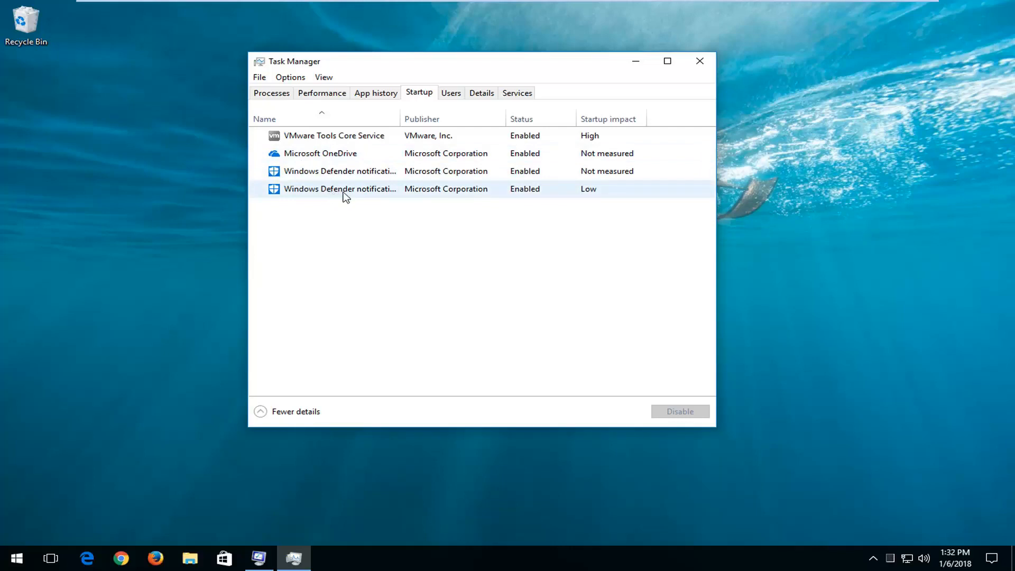
pyautogui.moveTo(337, 189)
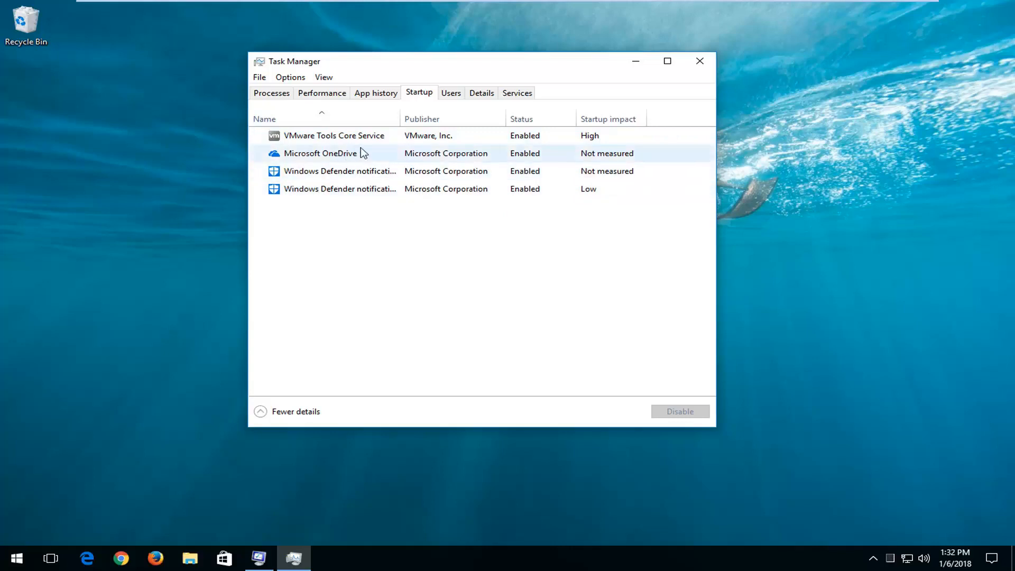
pyautogui.moveTo(350, 158)
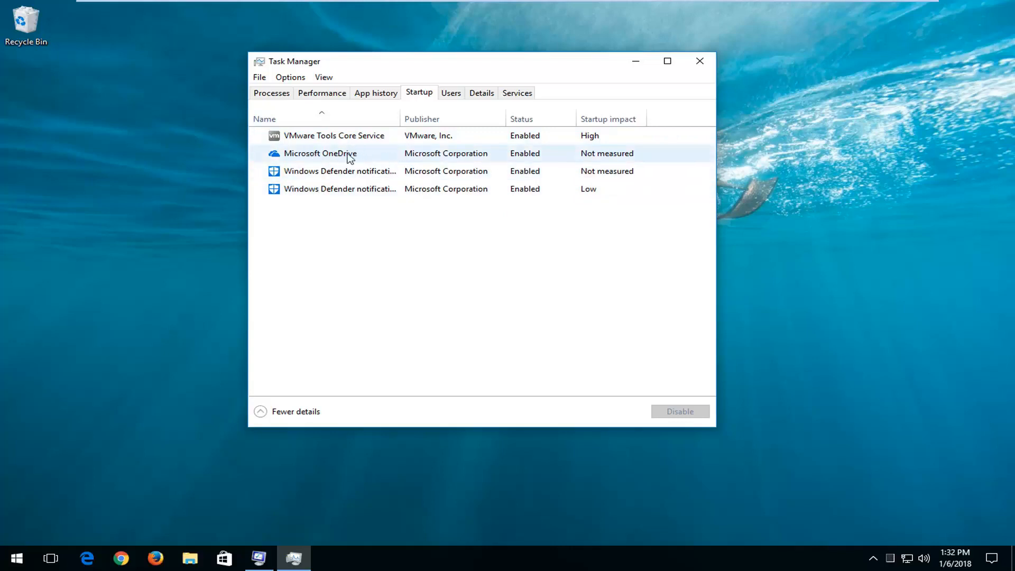
pyautogui.moveTo(336, 134)
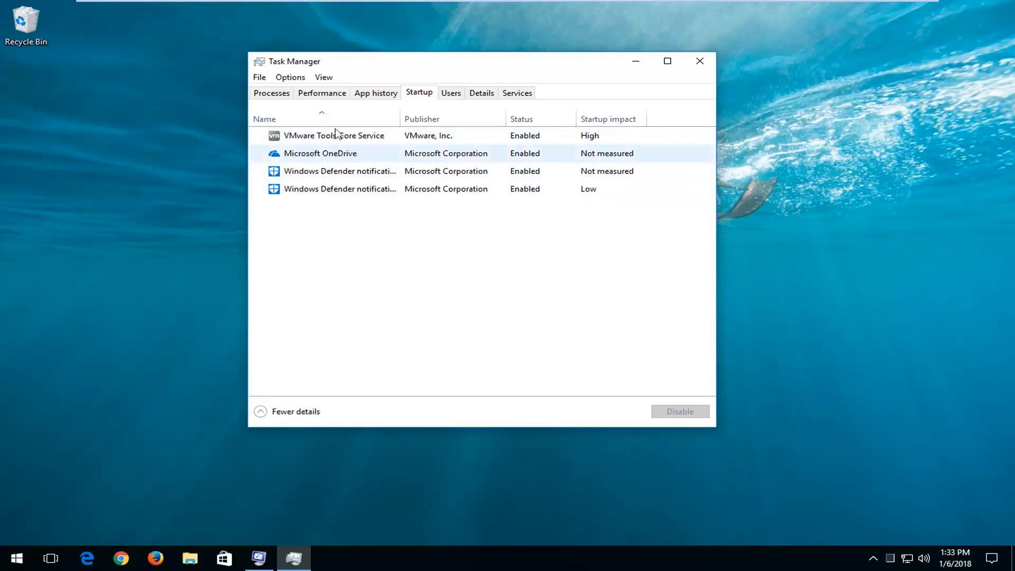
pyautogui.moveTo(316, 165)
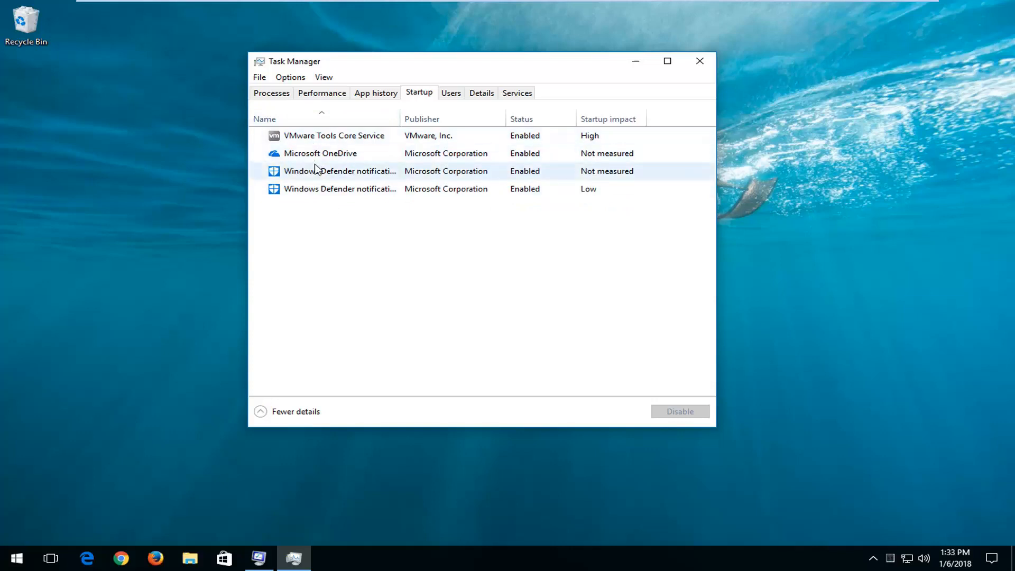
pyautogui.moveTo(100, 503)
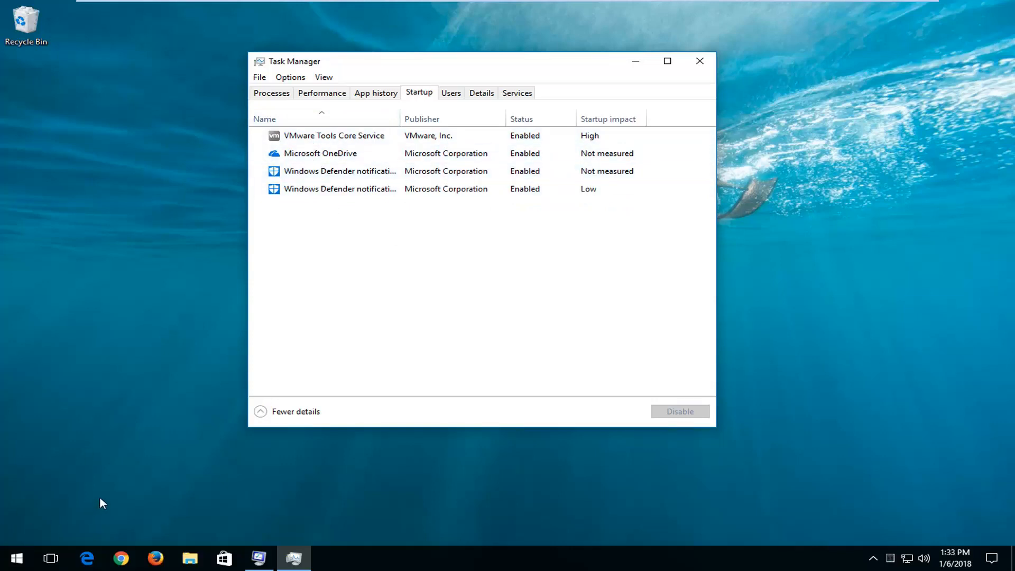
pyautogui.moveTo(110, 499)
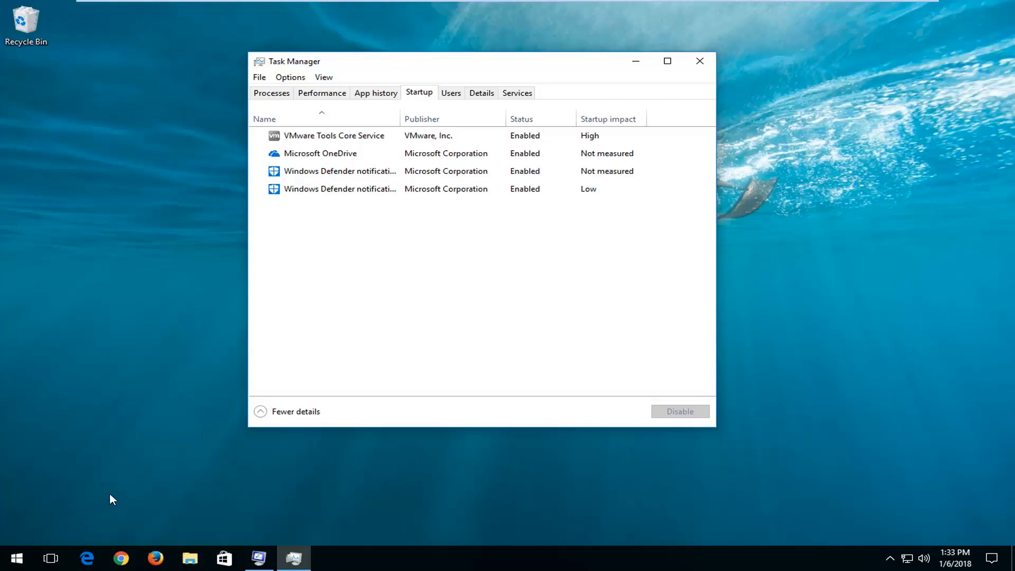
pyautogui.moveTo(308, 268)
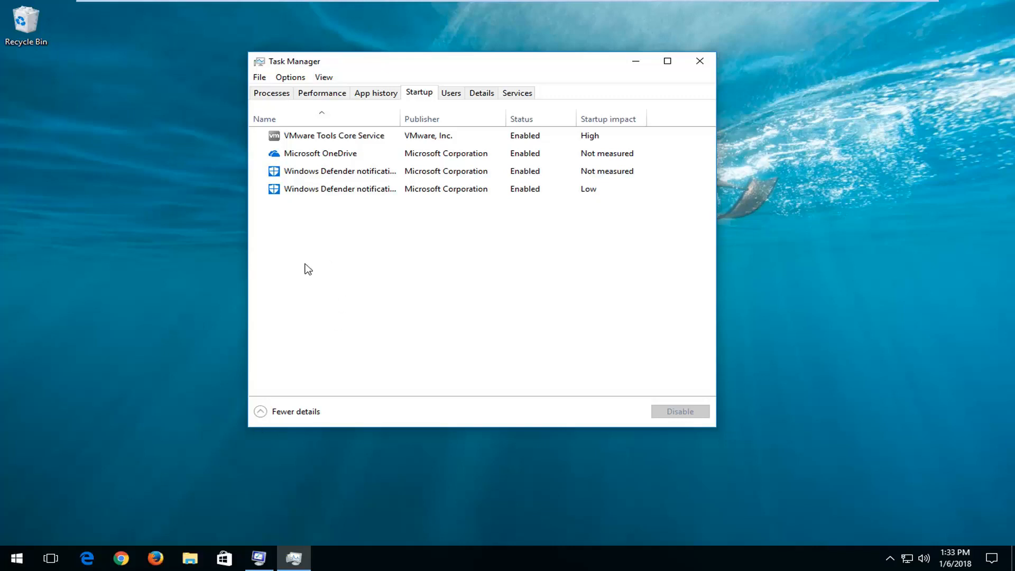
pyautogui.click(333, 136)
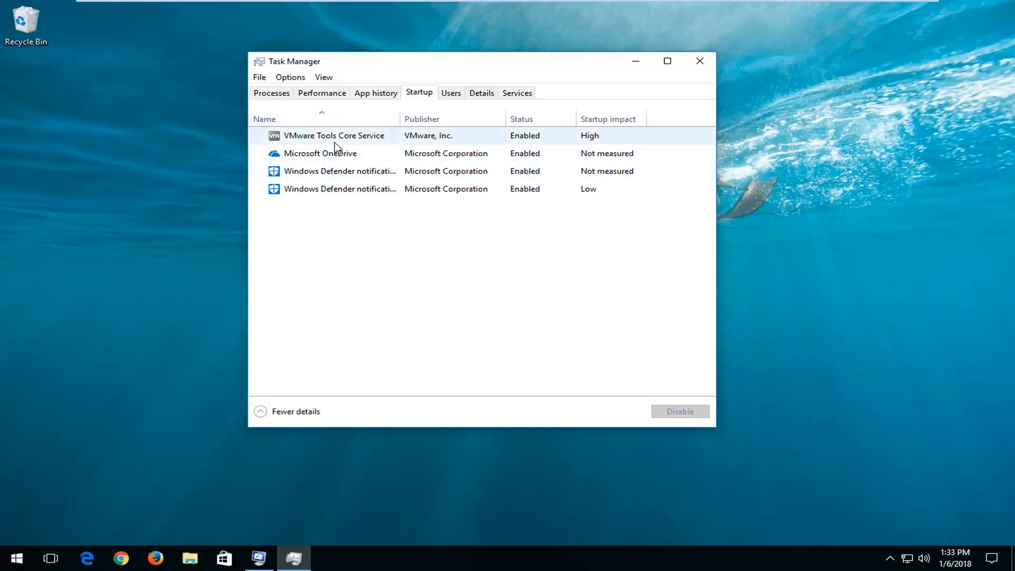
pyautogui.moveTo(348, 224)
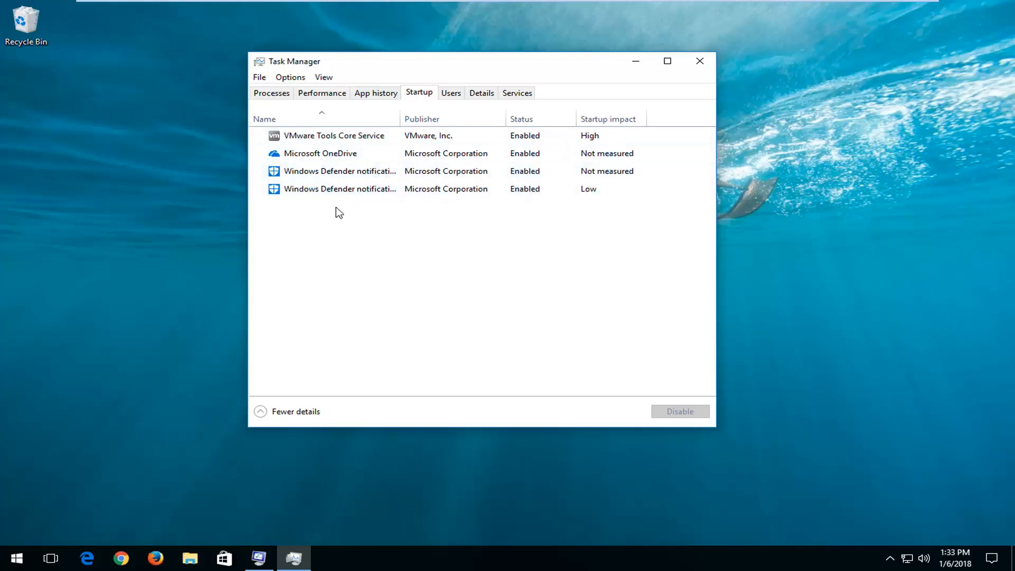
pyautogui.click(339, 188)
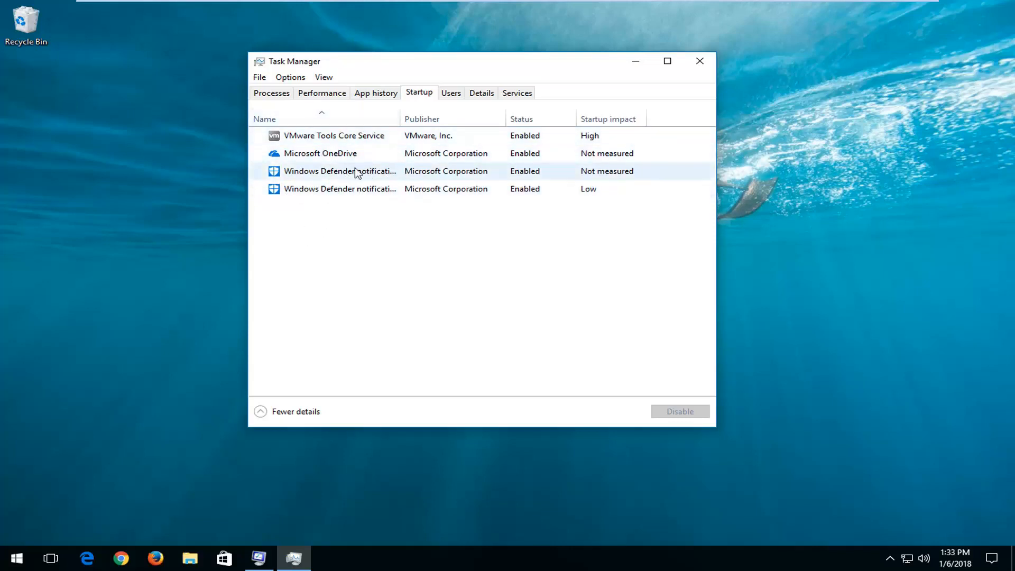
pyautogui.click(320, 154)
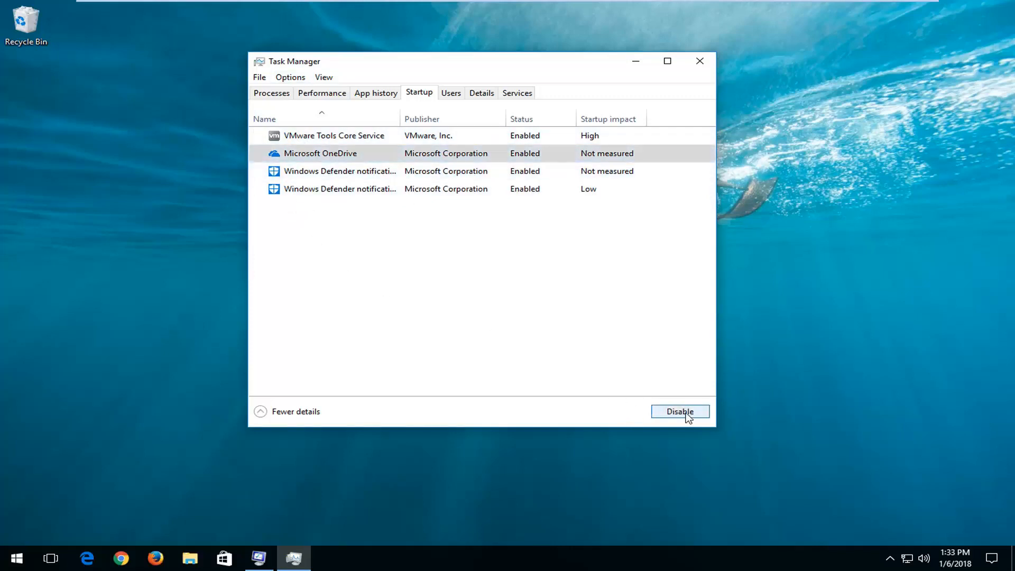
# Disable Microsoft OneDrive and VMware Tools Core Service from launching at startup.
pyautogui.click(680, 412)
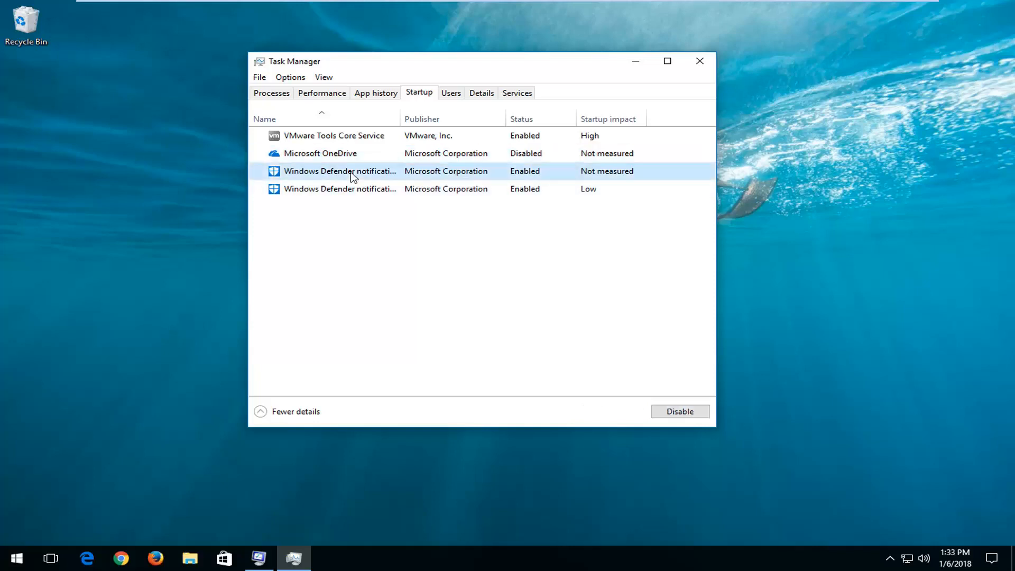
pyautogui.click(333, 135)
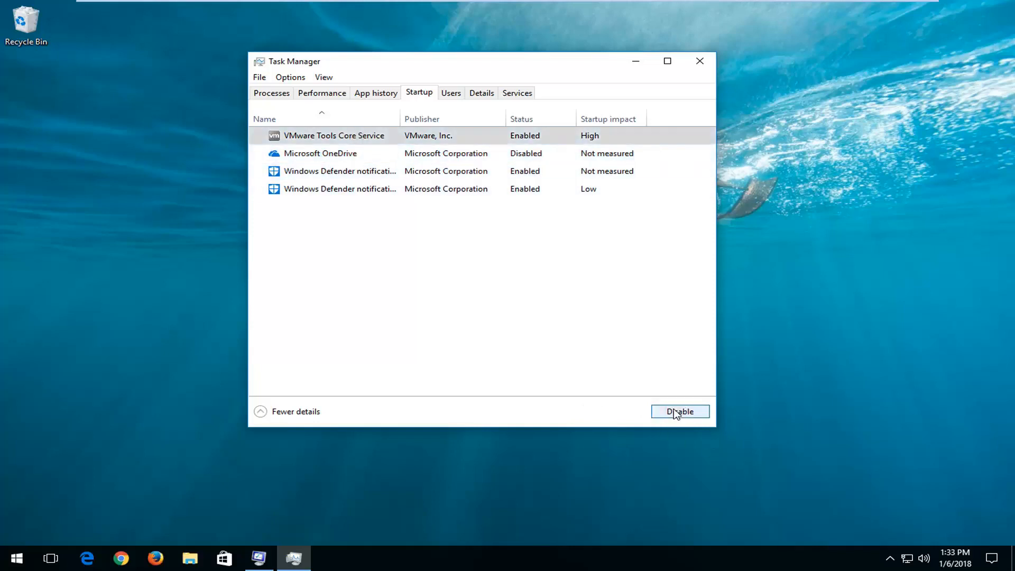
pyautogui.click(679, 412)
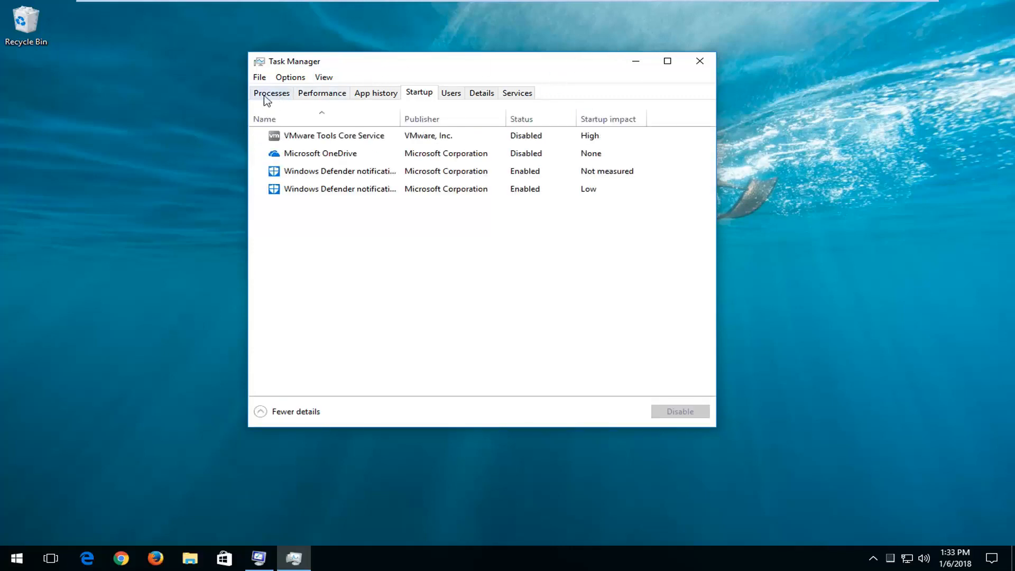
pyautogui.click(272, 93)
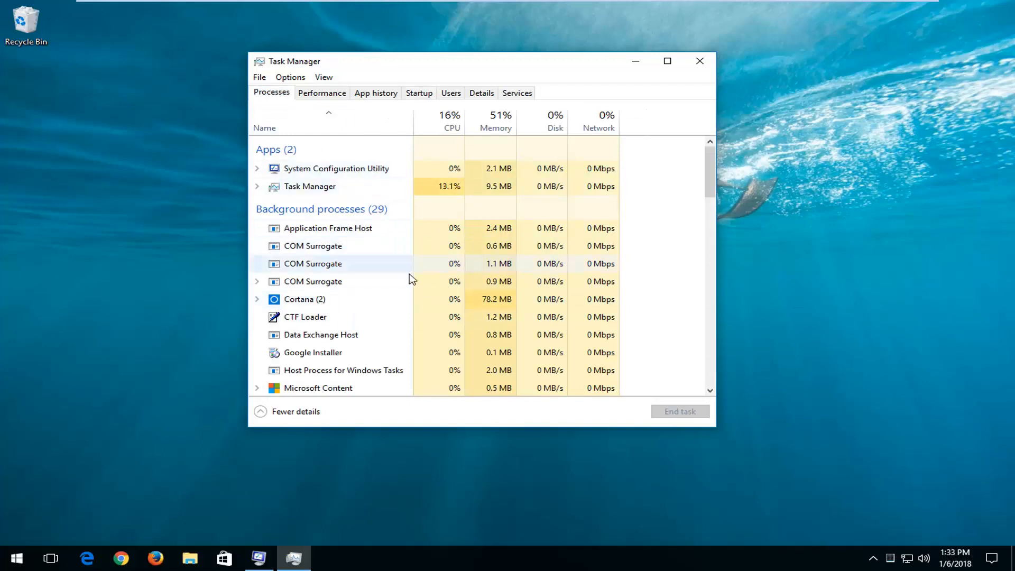
pyautogui.scroll(-3)
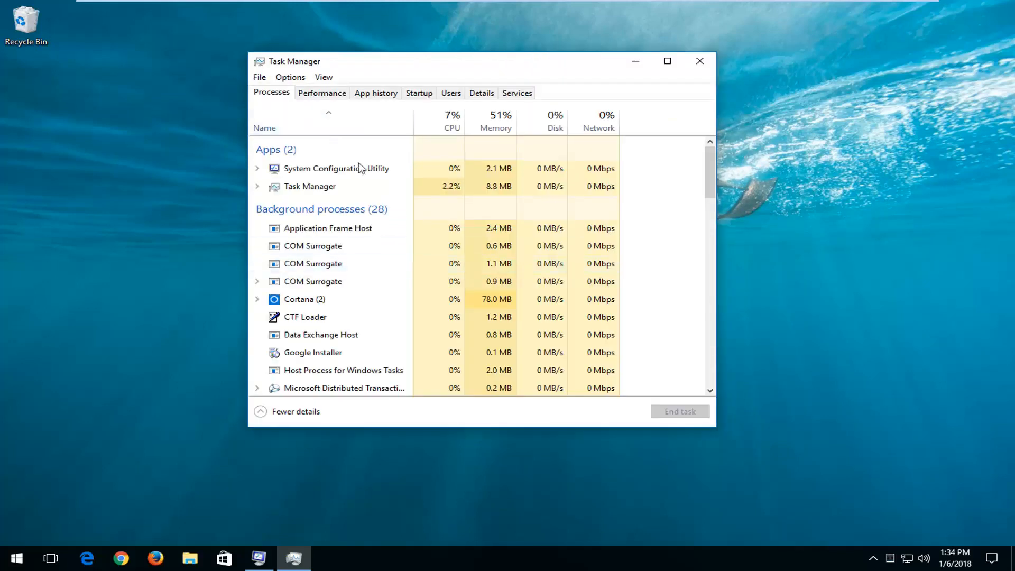
pyautogui.scroll(-3)
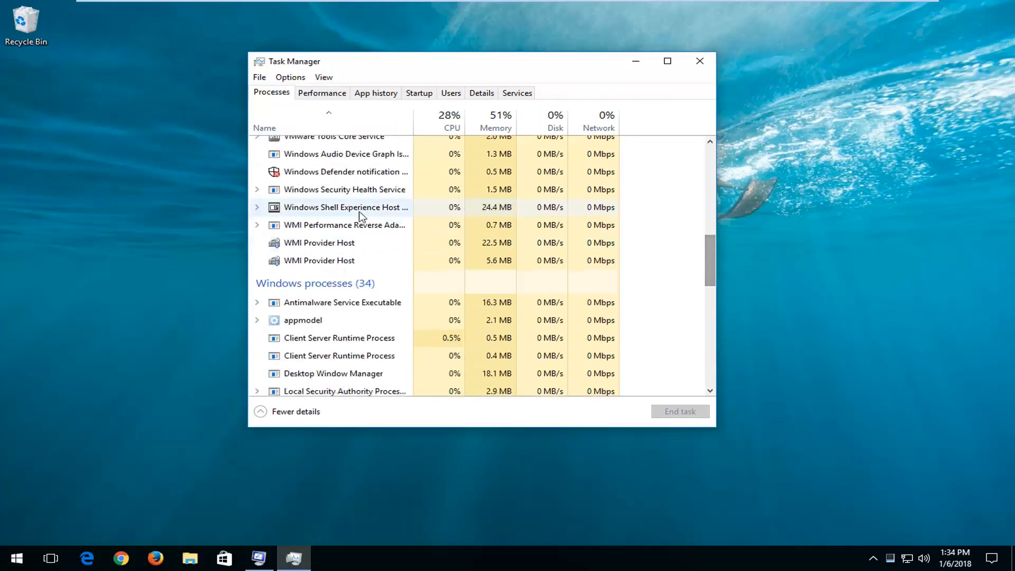
pyautogui.scroll(3)
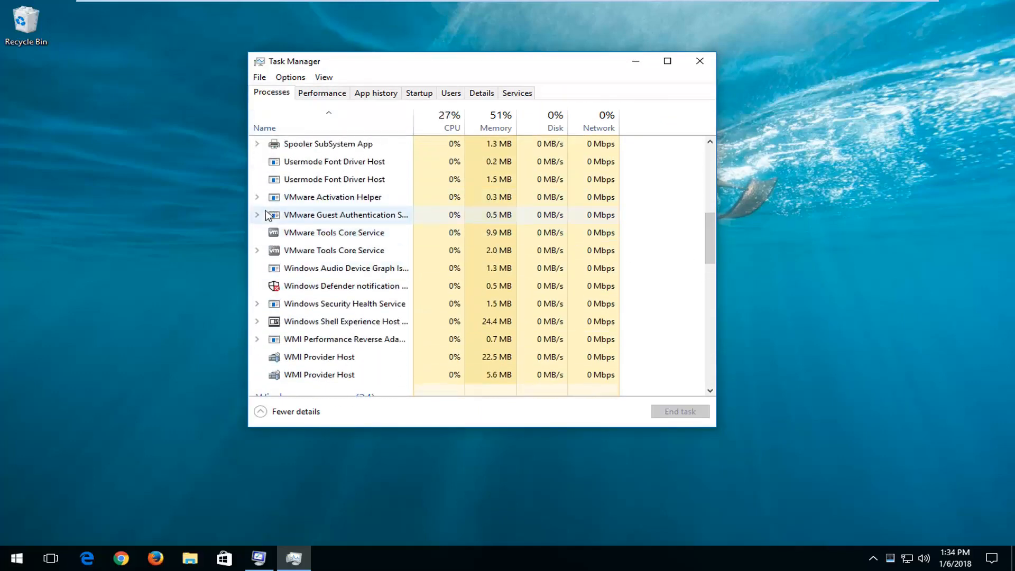
pyautogui.scroll(3)
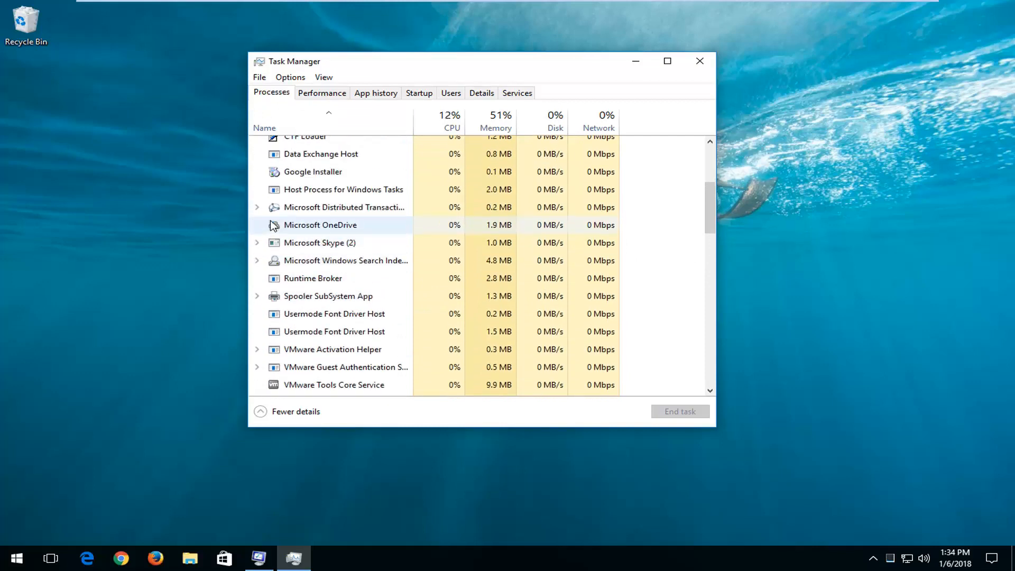
pyautogui.scroll(3)
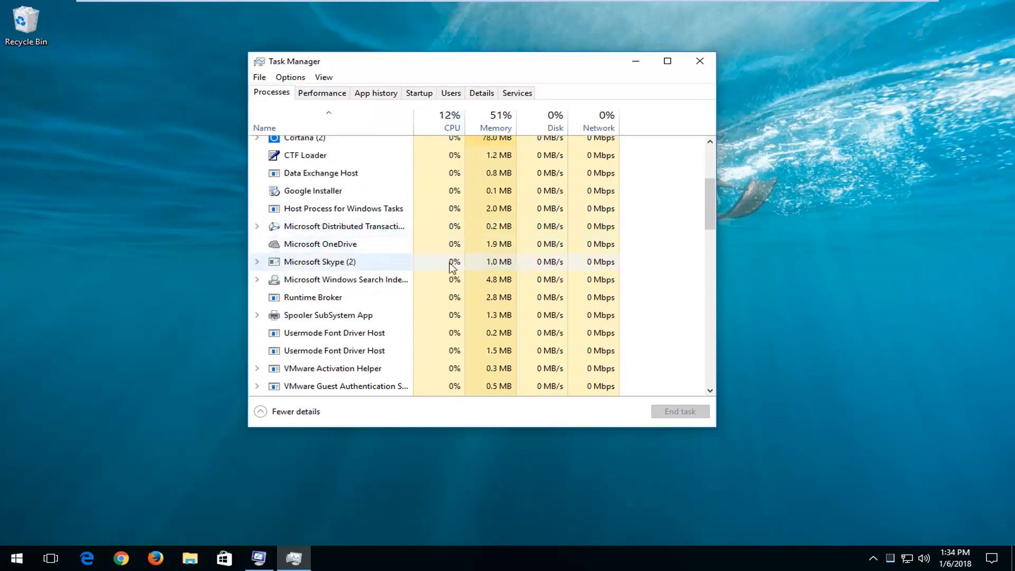
pyautogui.scroll(3)
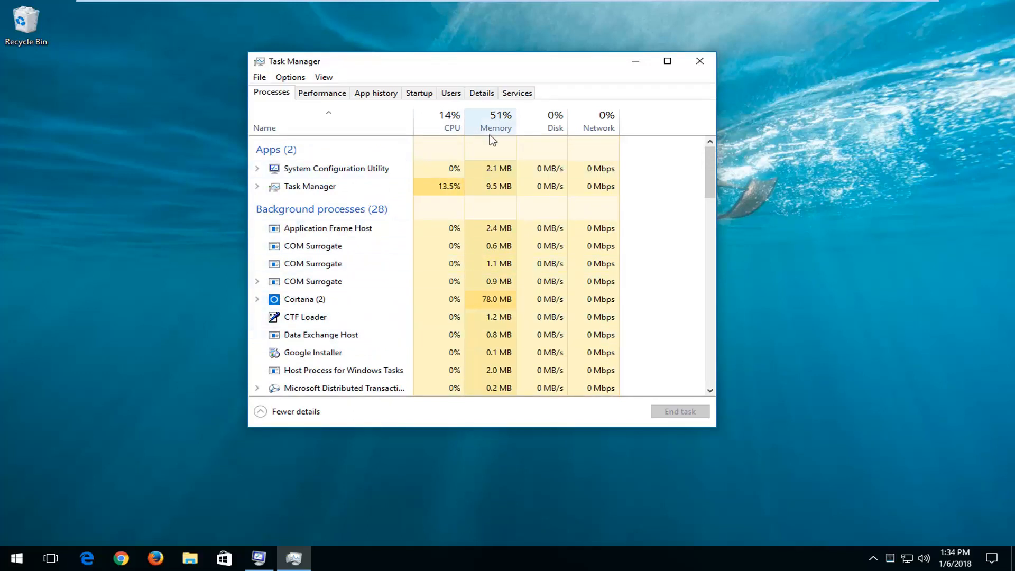
# Sort processes by memory both ways, then by CPU usage highest first.
pyautogui.click(496, 121)
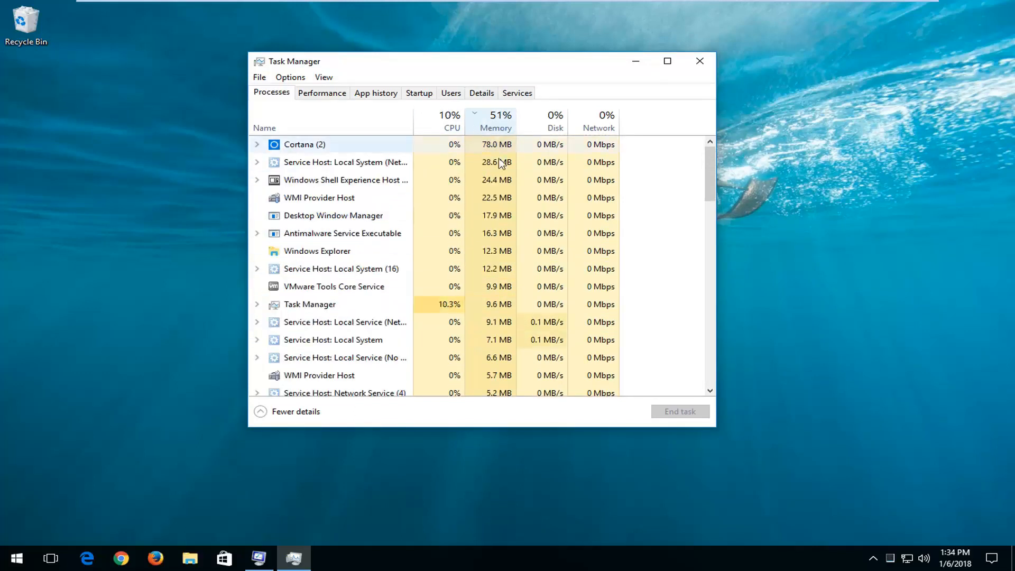
pyautogui.click(496, 122)
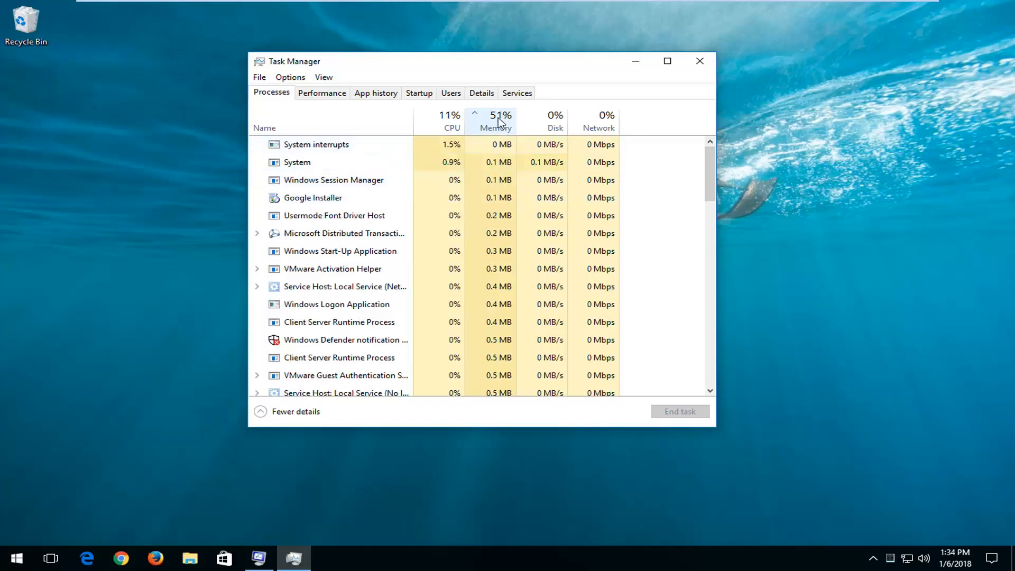
pyautogui.moveTo(495, 128)
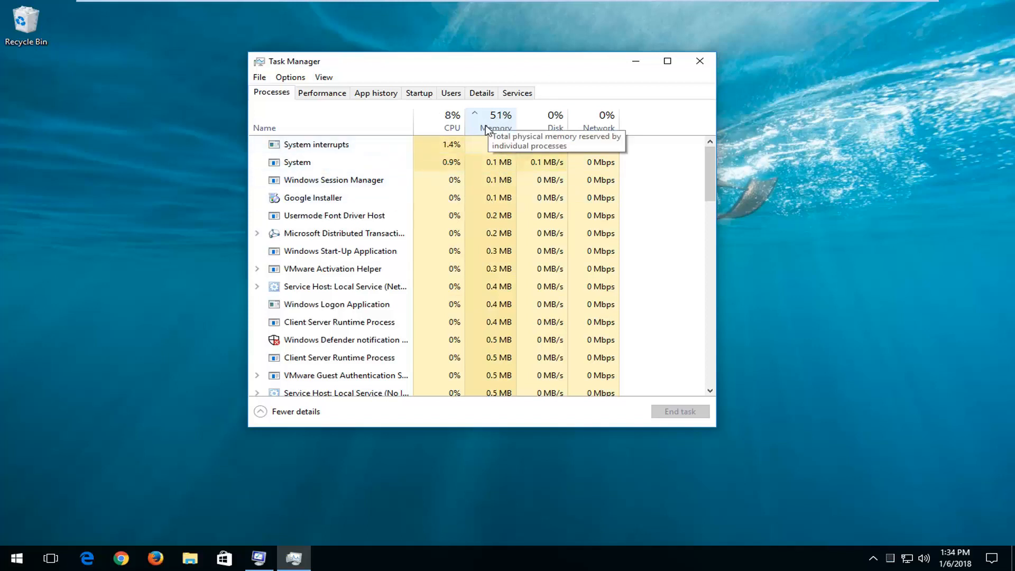
pyautogui.click(497, 128)
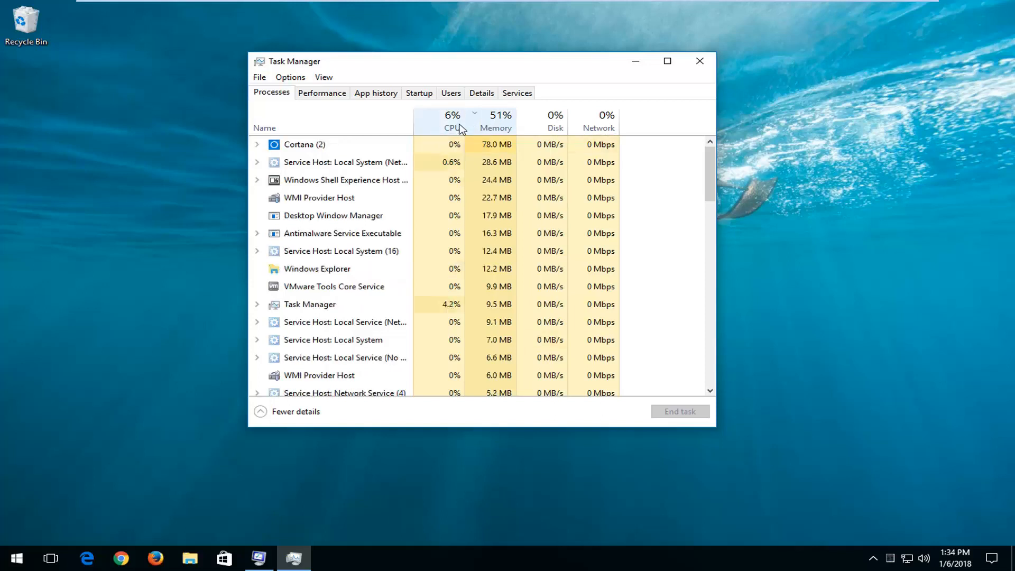
pyautogui.click(452, 120)
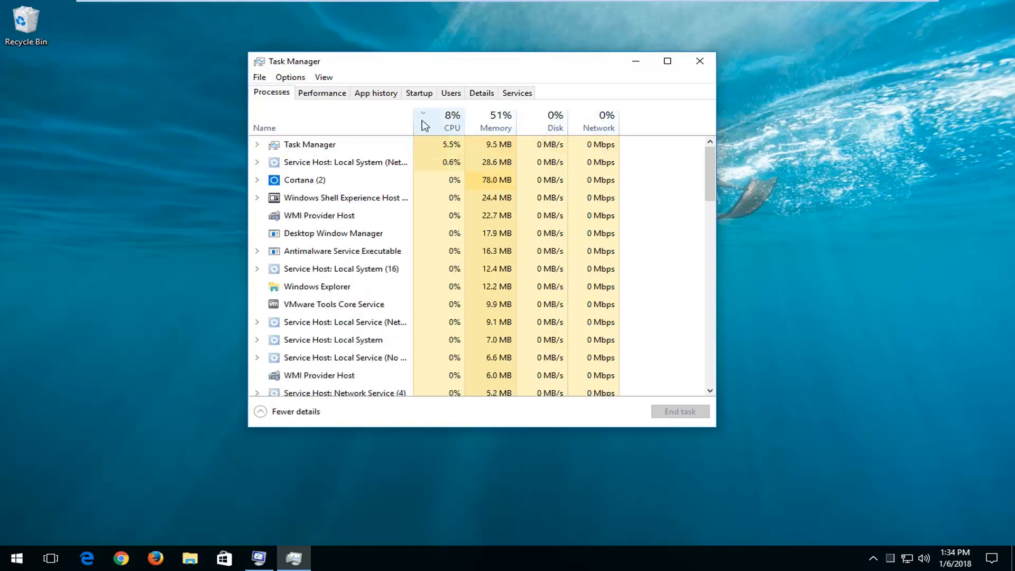
pyautogui.click(452, 121)
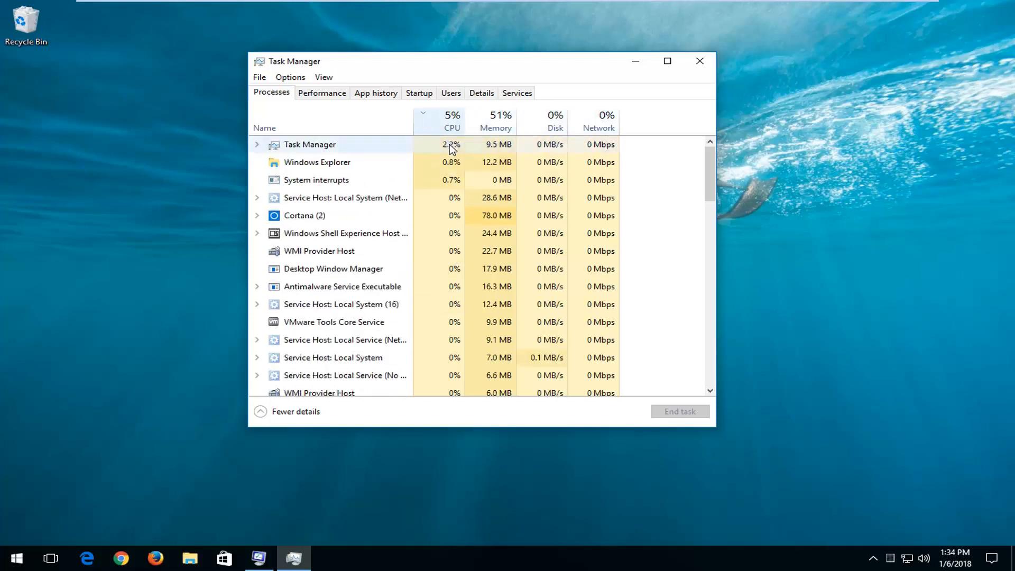
pyautogui.moveTo(468, 159)
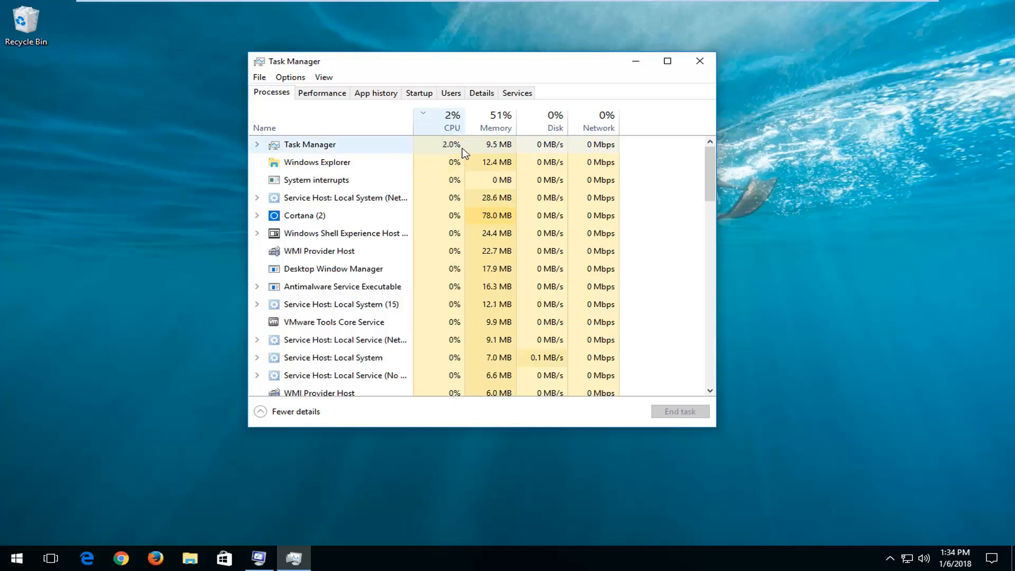
# Close Task Manager and search the Start menu for 'services'.
pyautogui.click(699, 61)
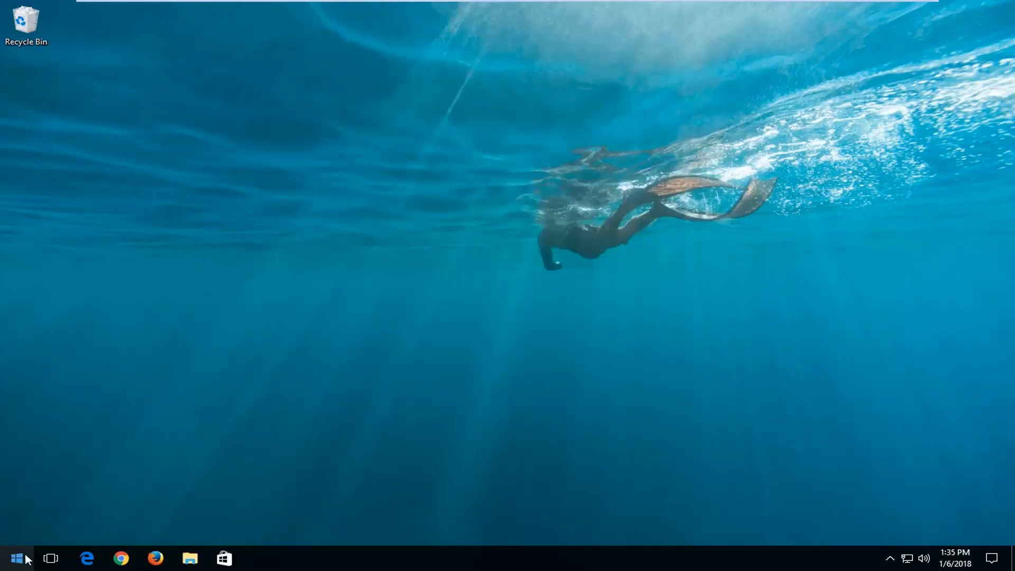
pyautogui.click(16, 558)
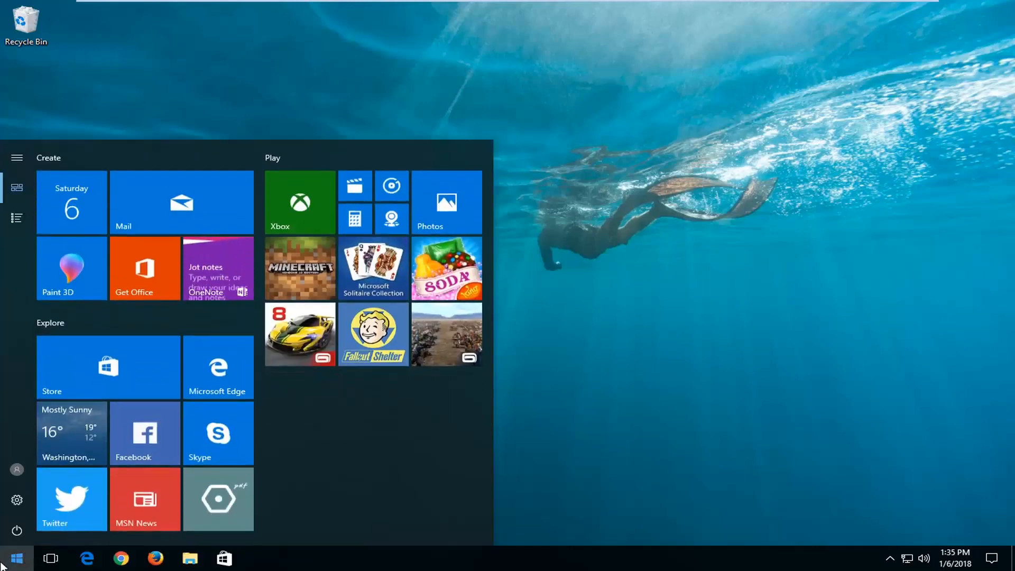
pyautogui.write('services')
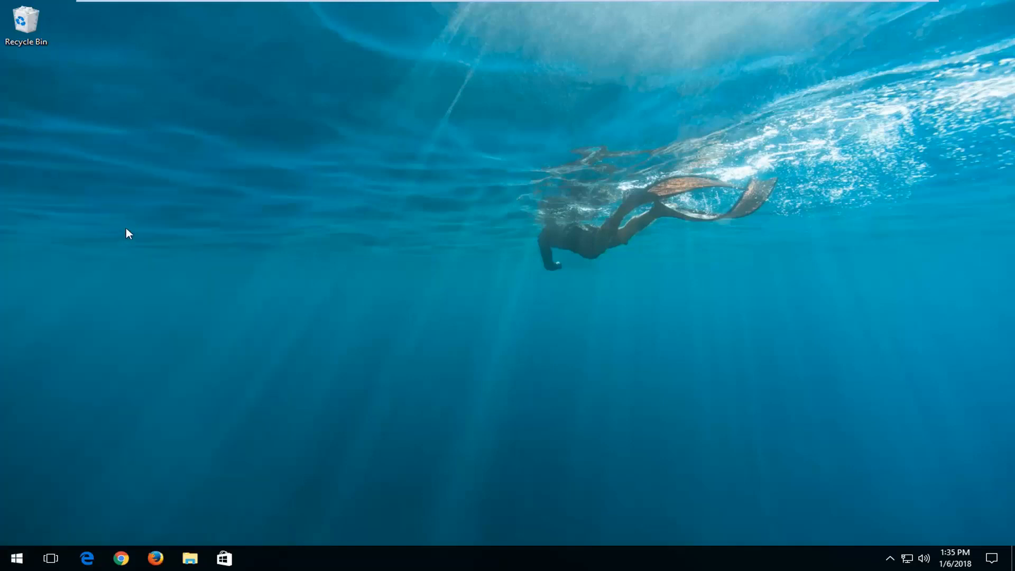
pyautogui.moveTo(134, 231)
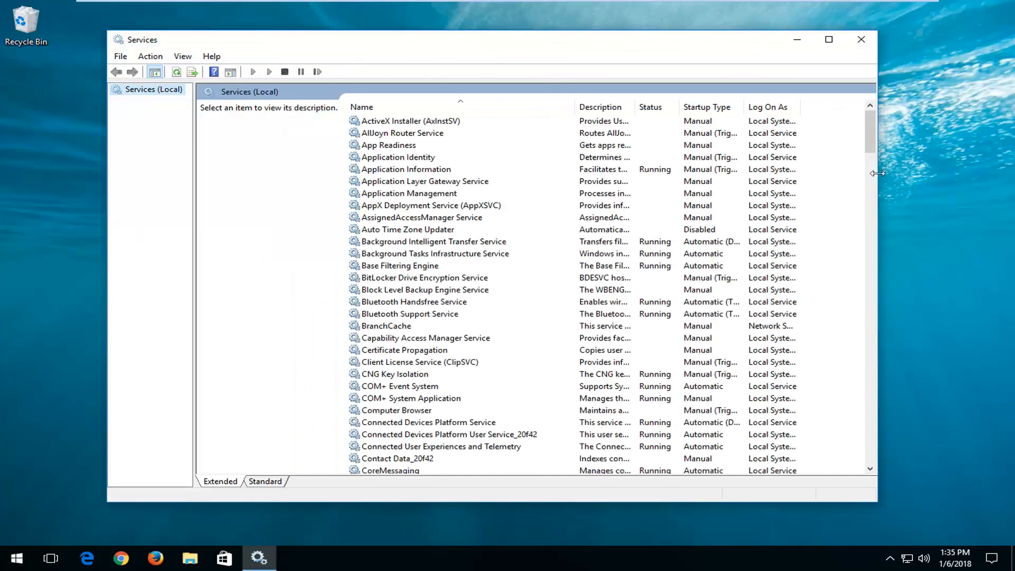
# Scroll the Services list down to the Superfetch service.
pyautogui.scroll(-3)
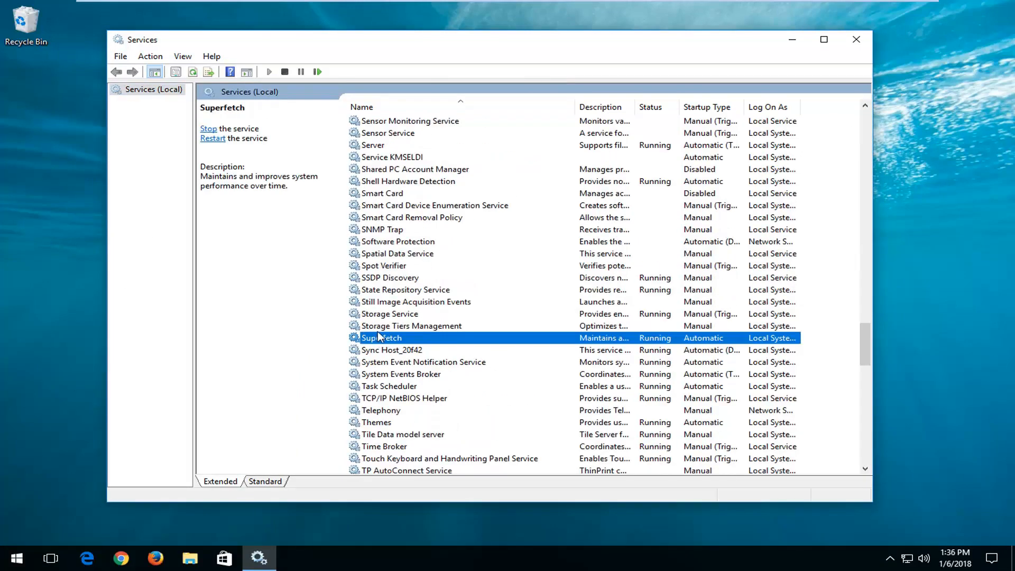
pyautogui.moveTo(375, 341)
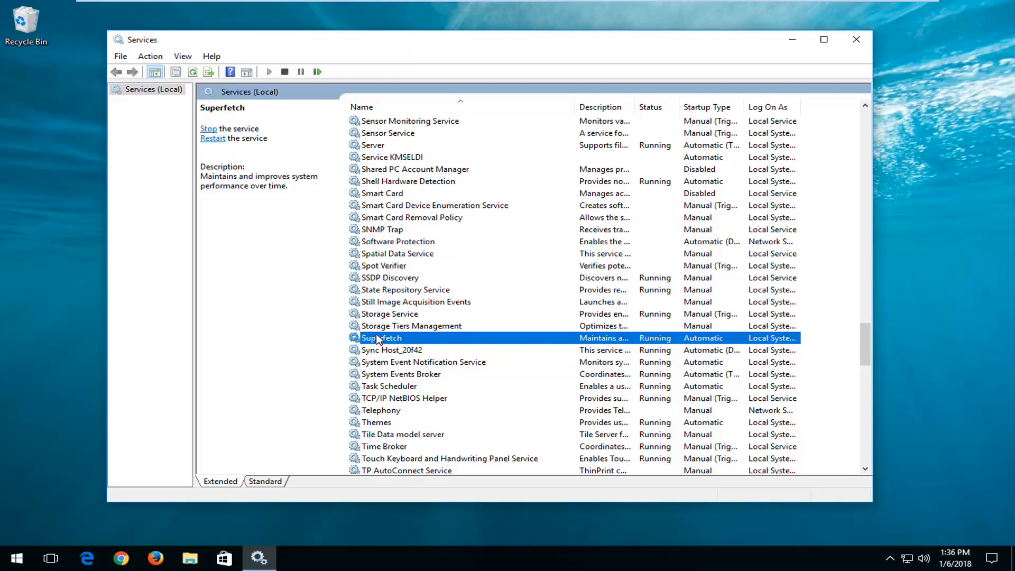
# Set Superfetch's startup type to Disabled in its properties and apply it.
pyautogui.doubleClick(382, 337)
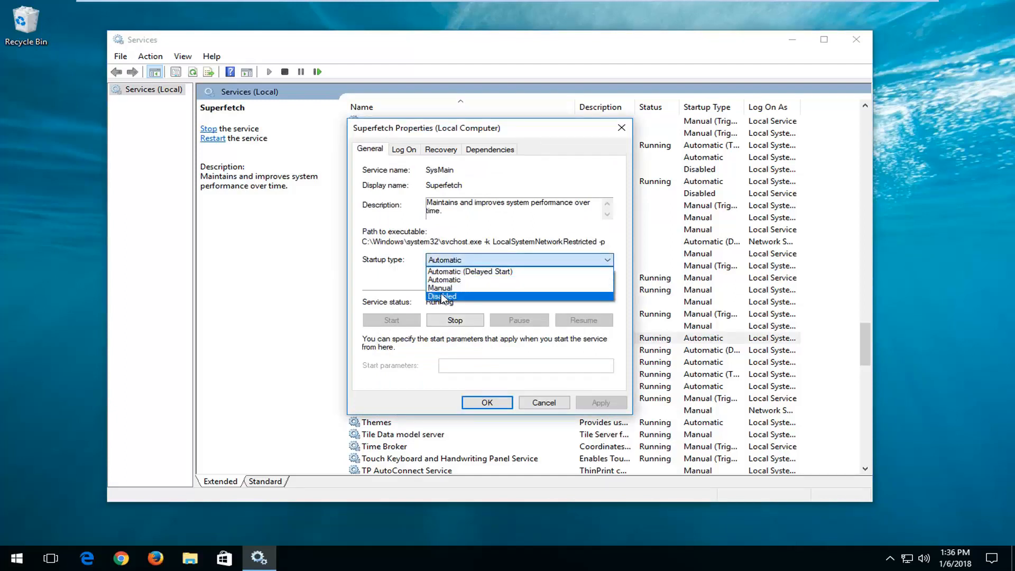
pyautogui.click(442, 296)
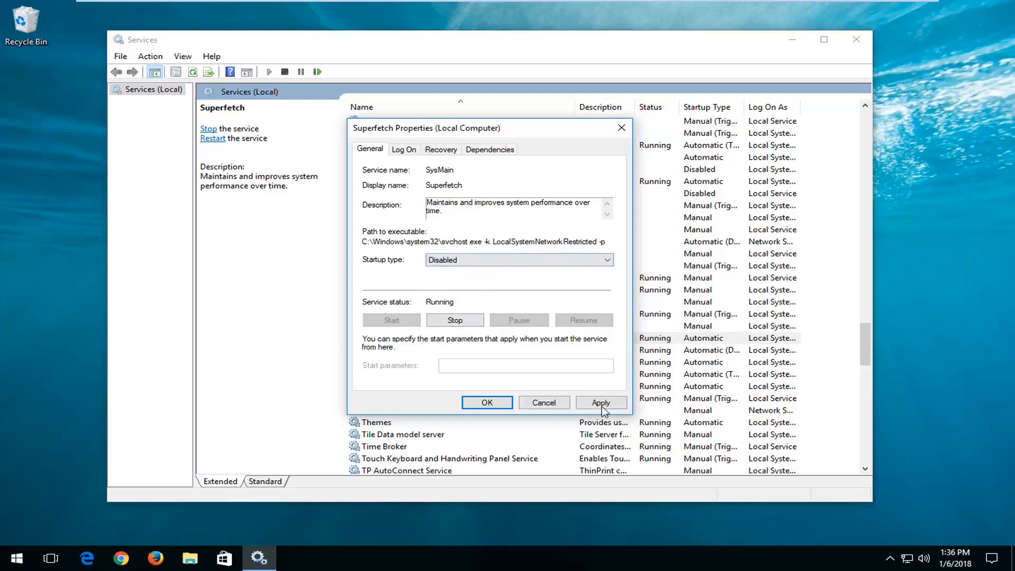
pyautogui.click(486, 402)
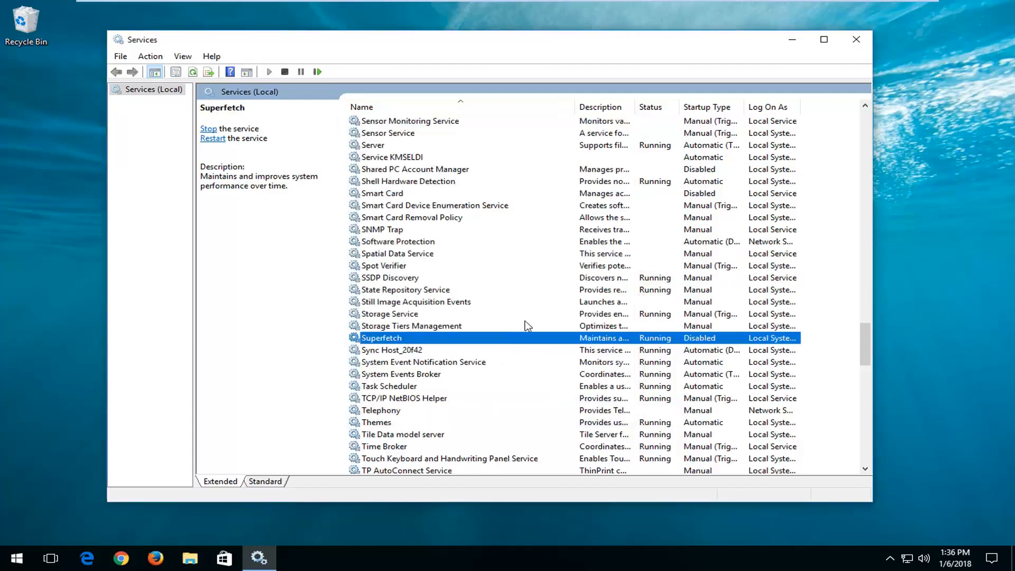
# Close Services and search the Start menu for 'programs'.
pyautogui.click(855, 39)
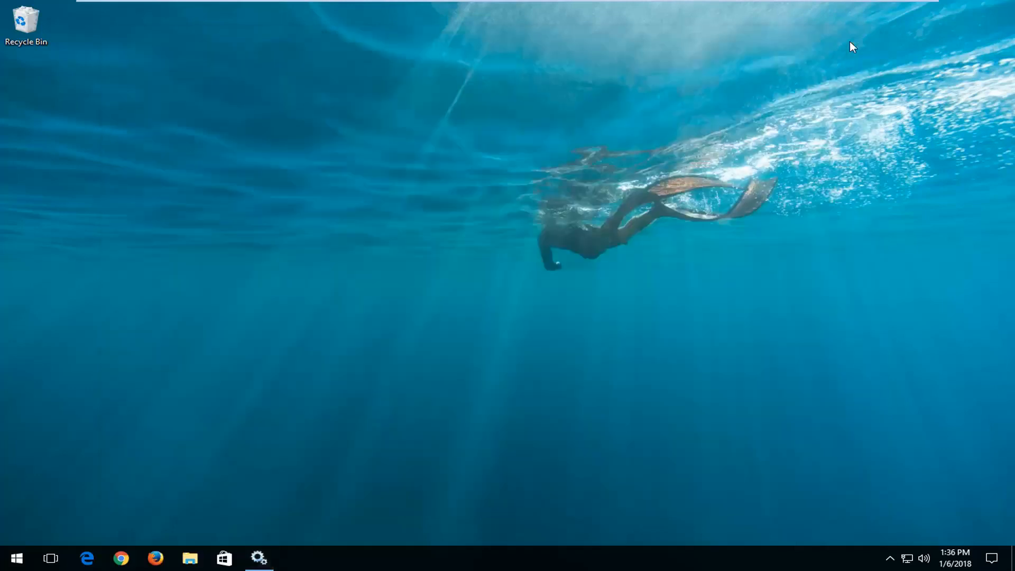
pyautogui.click(16, 557)
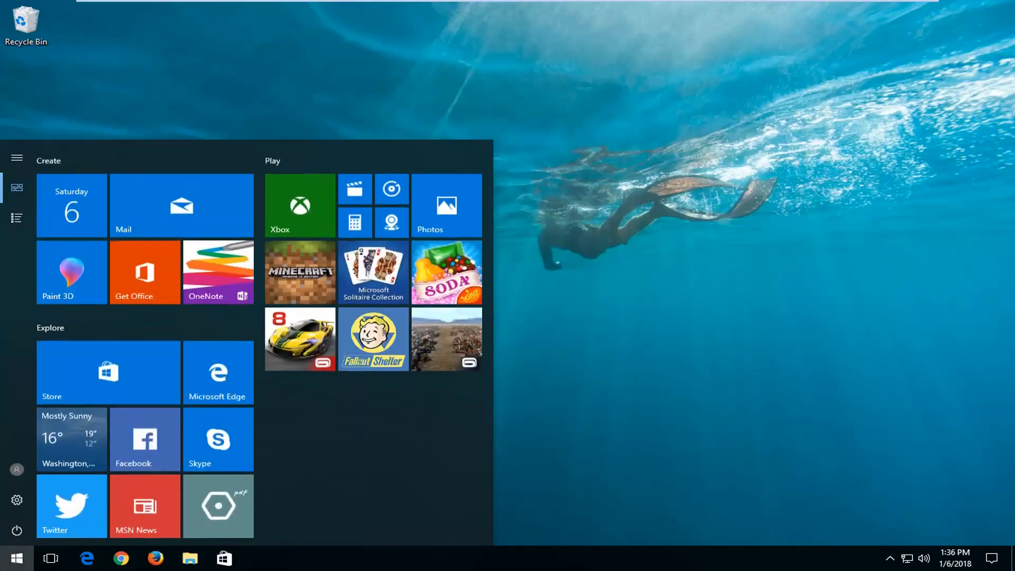
pyautogui.write('programs')
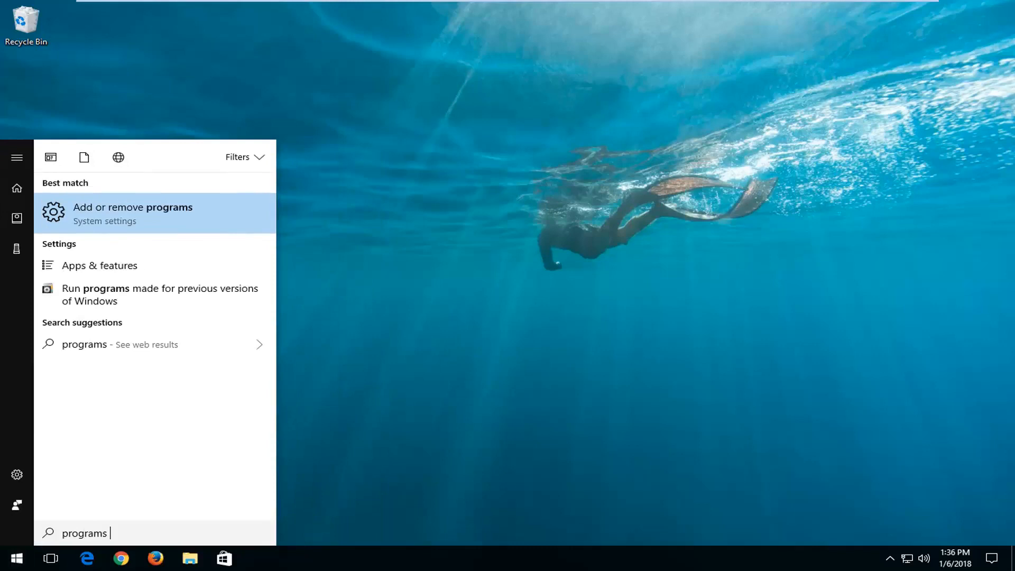
pyautogui.moveTo(95, 221)
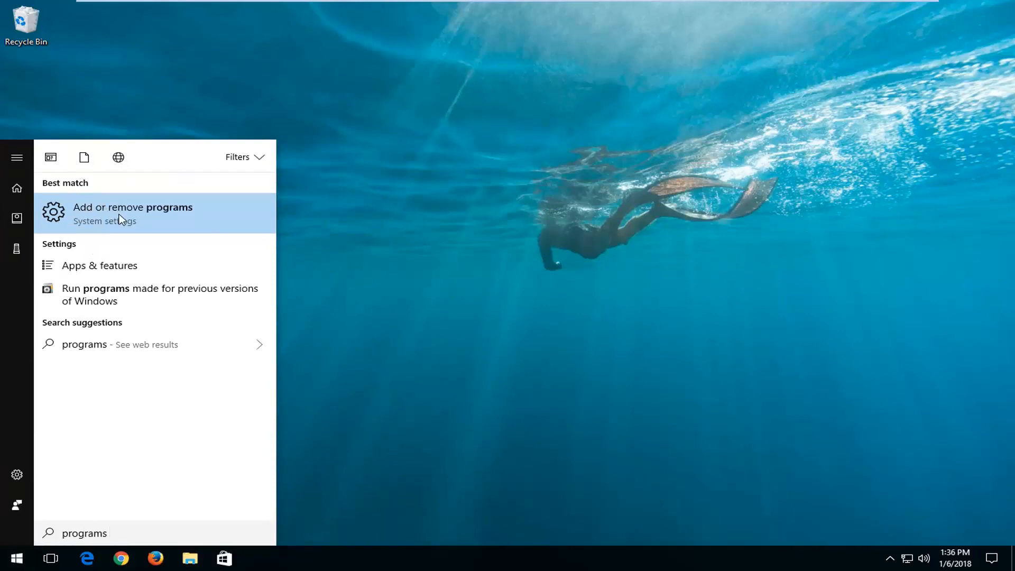
# Open Add or remove programs and browse the Apps & features list.
pyautogui.click(132, 206)
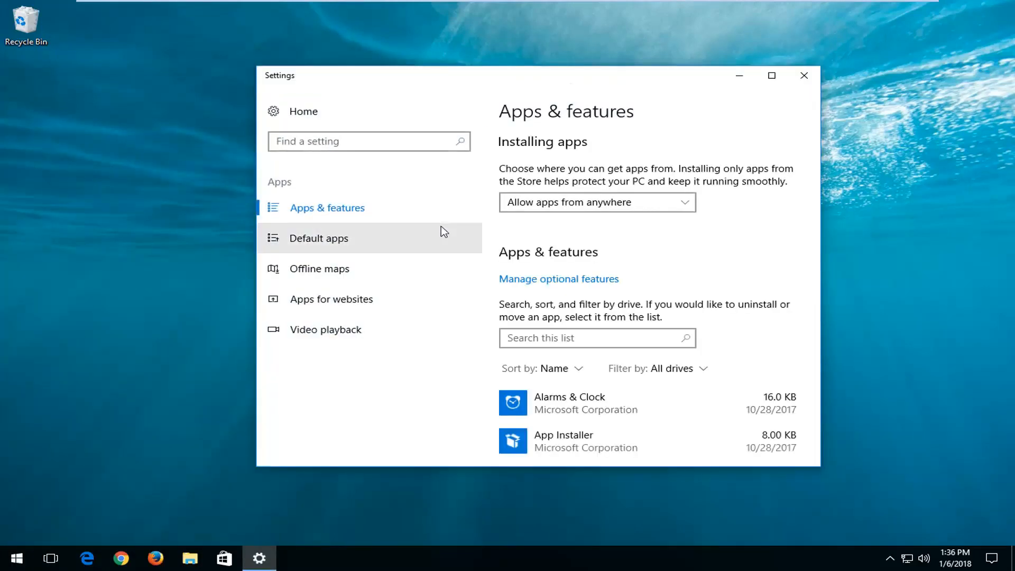
pyautogui.moveTo(655, 402)
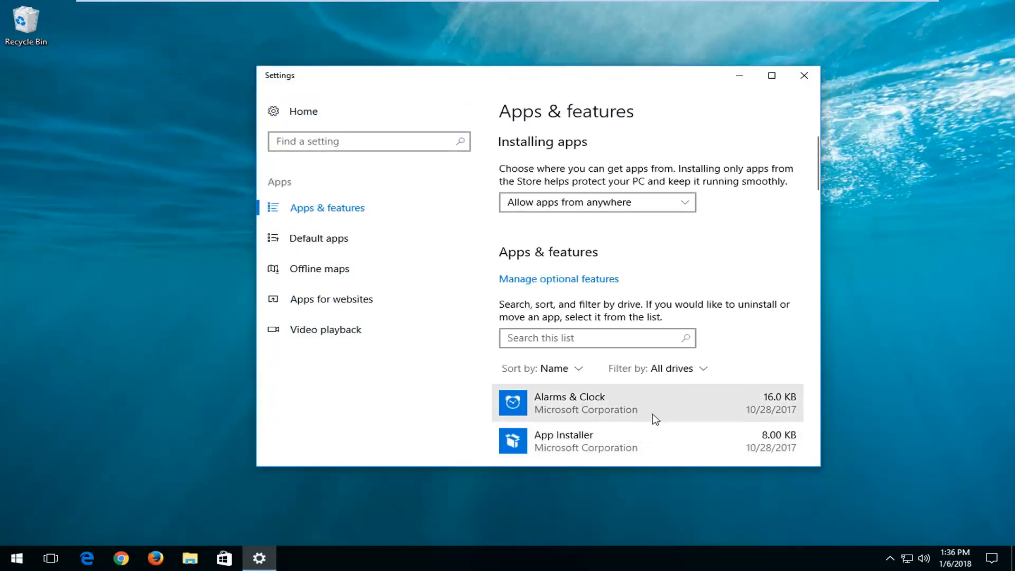
pyautogui.scroll(-3)
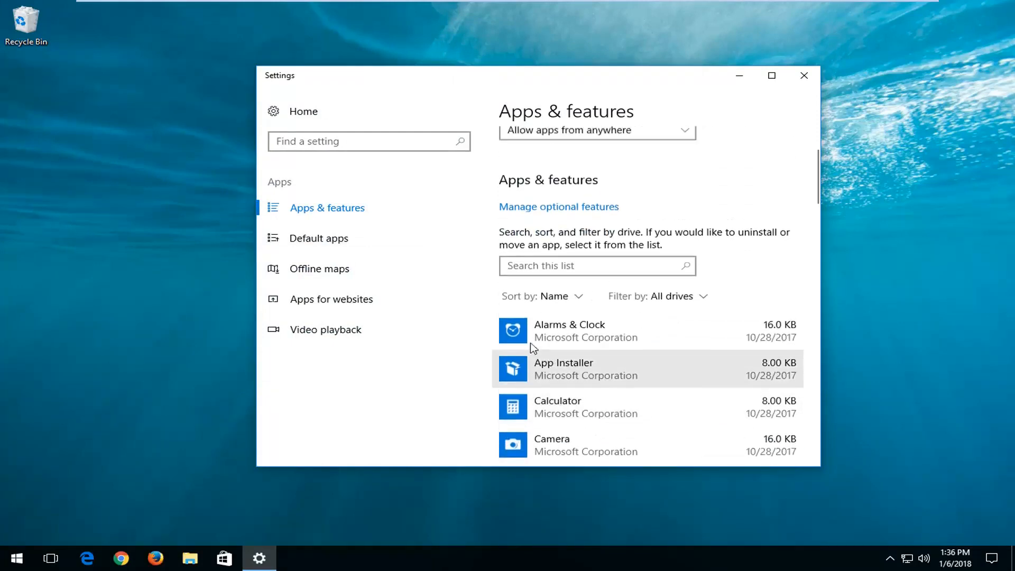
pyautogui.scroll(3)
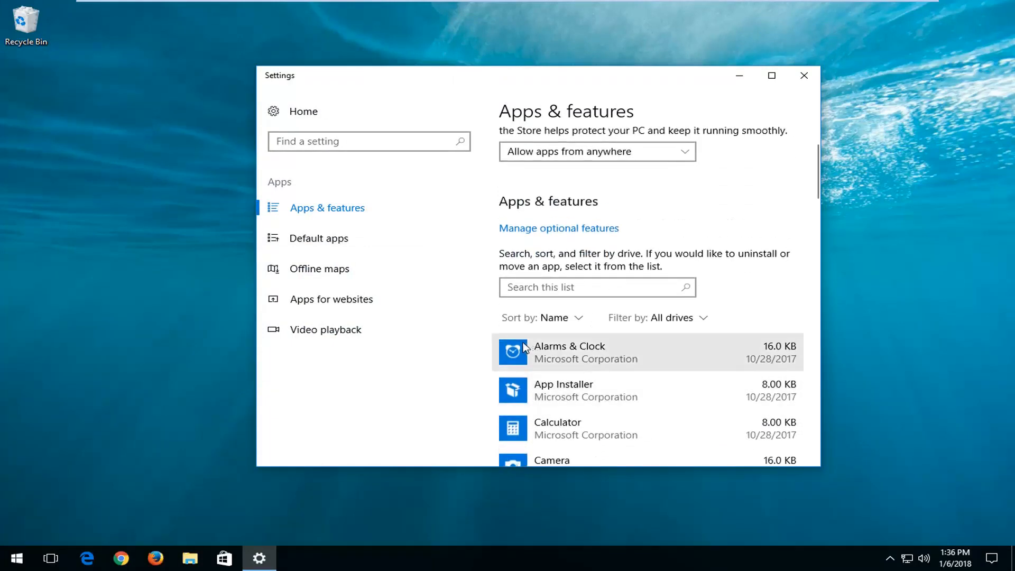
pyautogui.moveTo(519, 348)
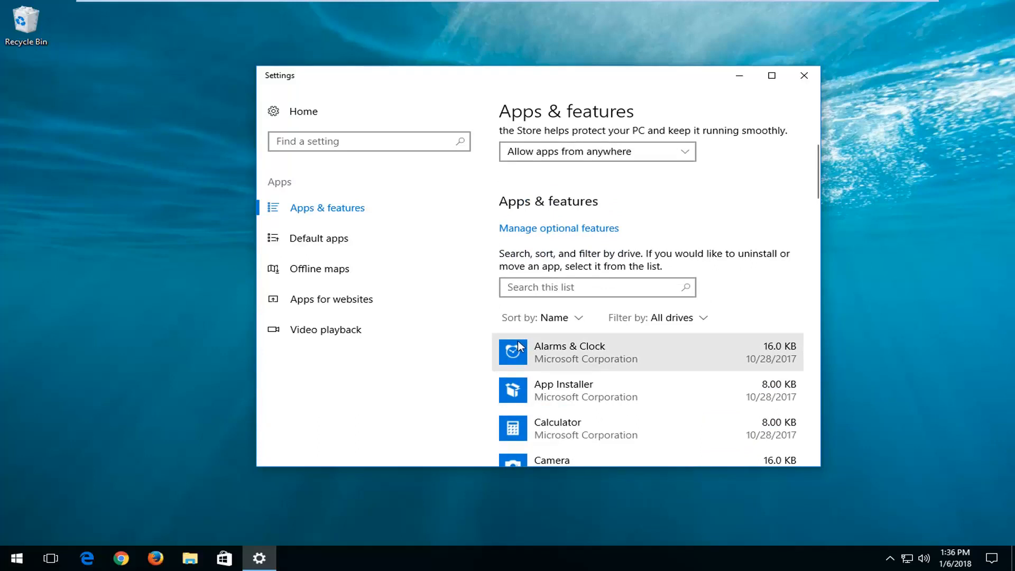